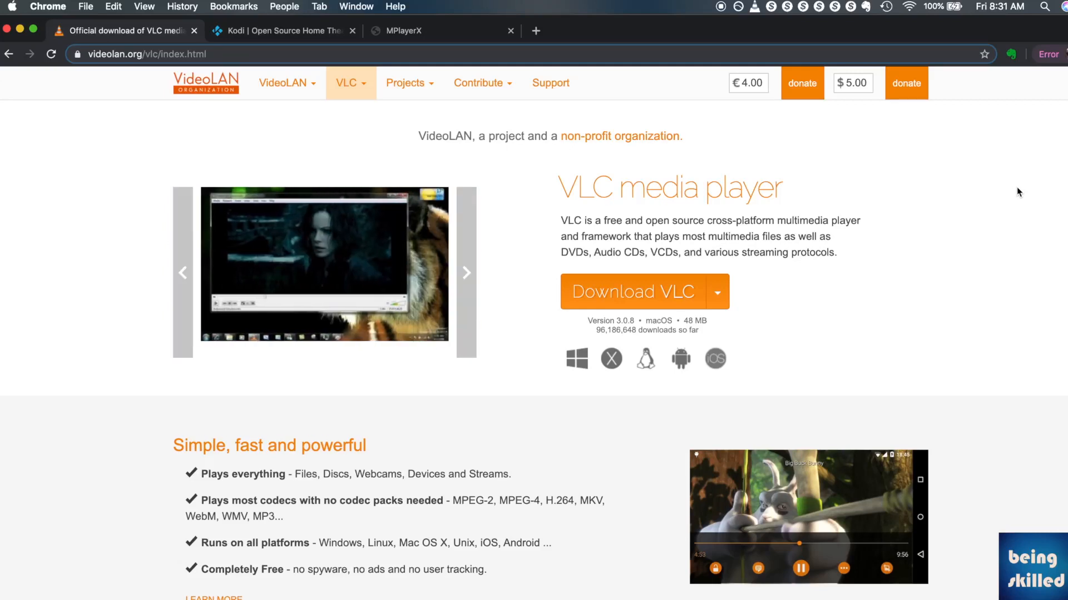
# Switch from the VLC download page to the Kodi home page tab.
pyautogui.click(466, 272)
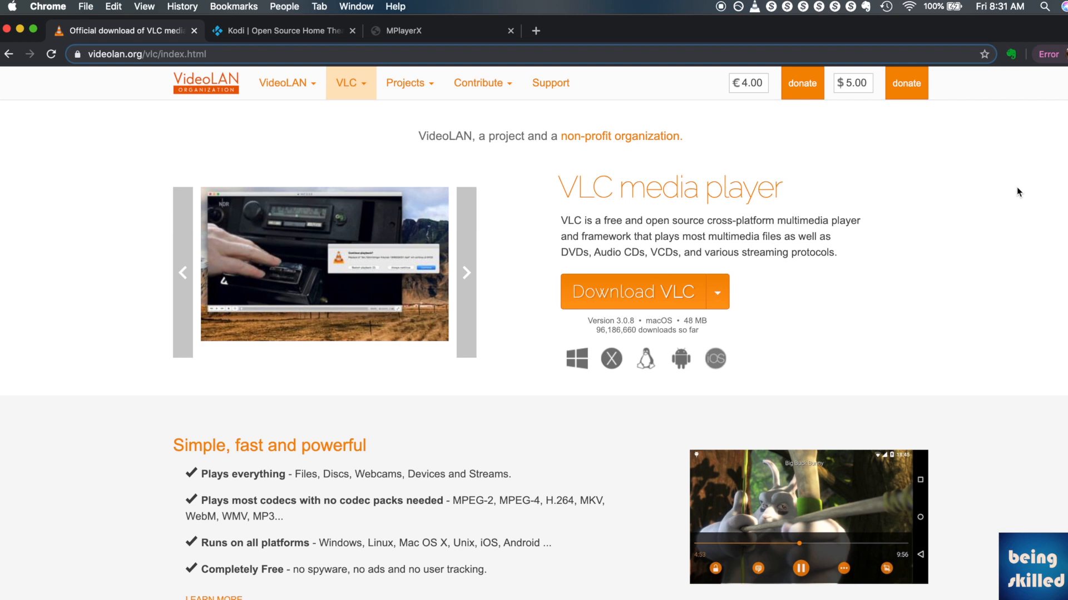
pyautogui.click(466, 272)
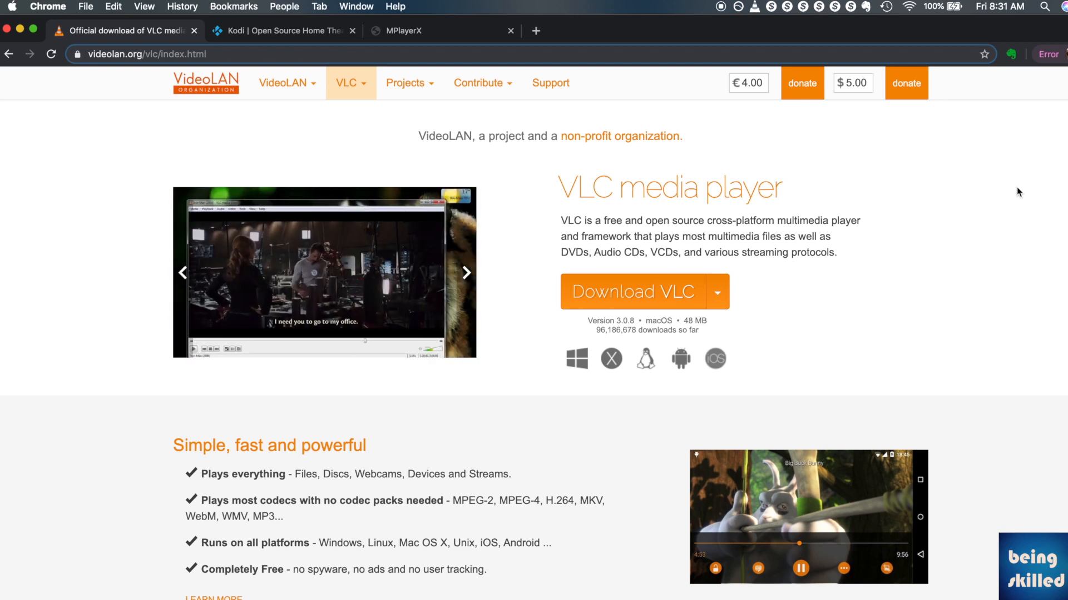
pyautogui.click(466, 273)
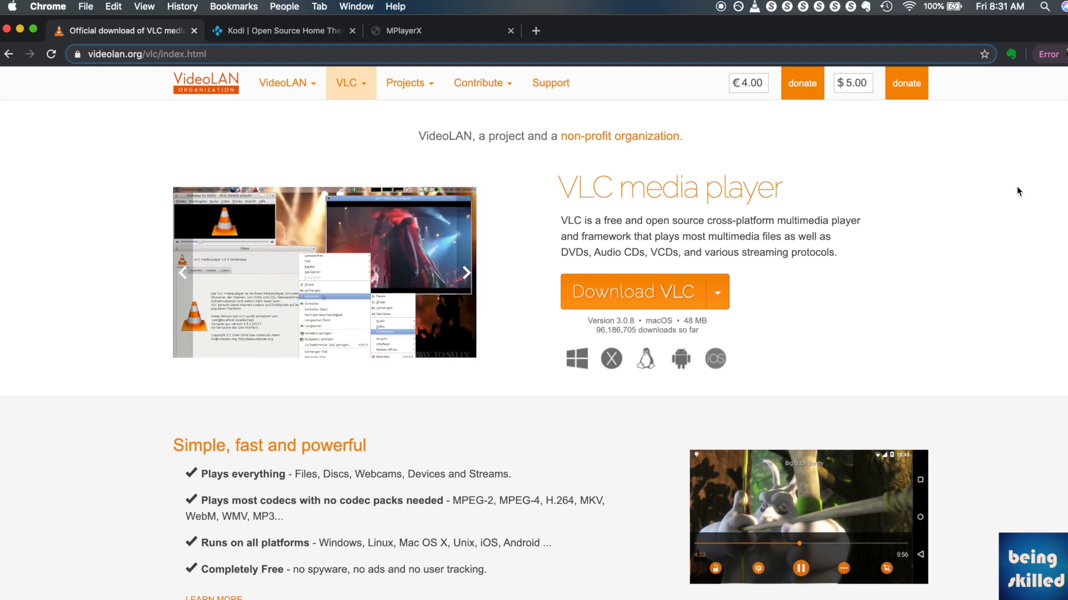
pyautogui.click(283, 30)
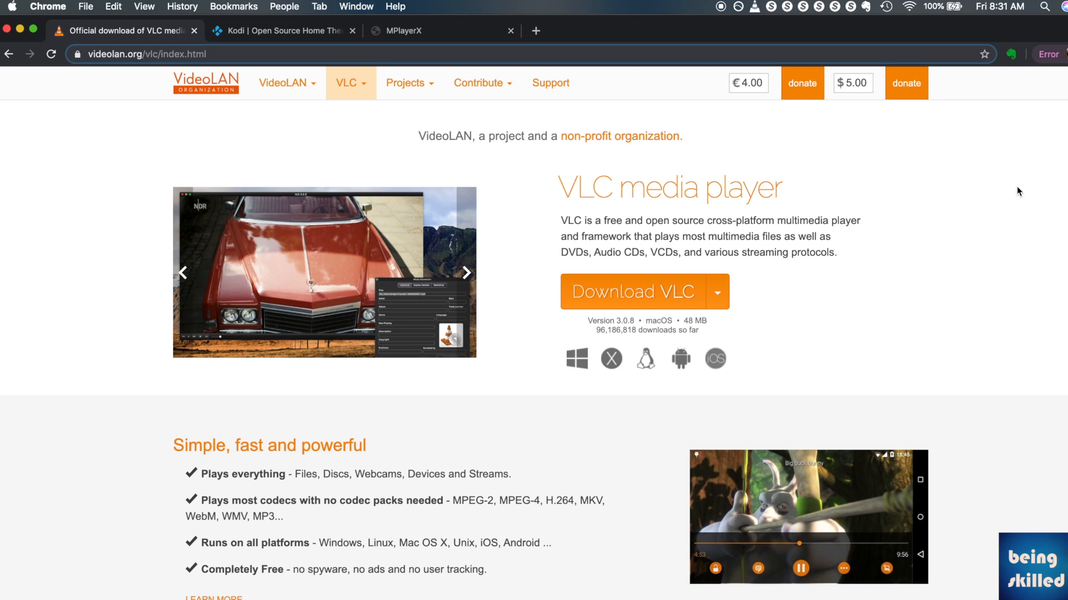
pyautogui.click(466, 274)
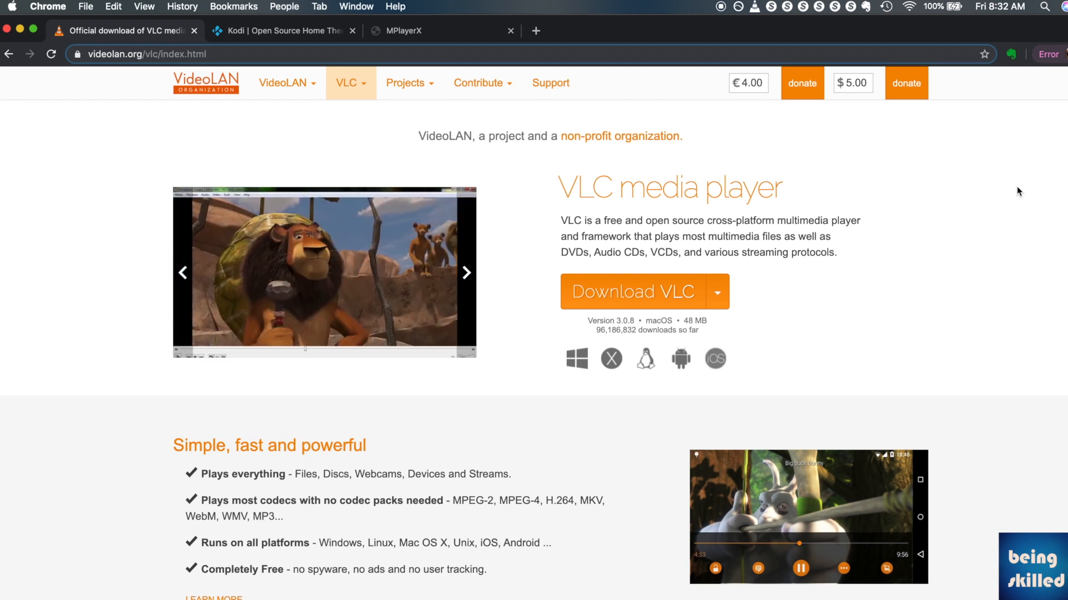
pyautogui.click(279, 31)
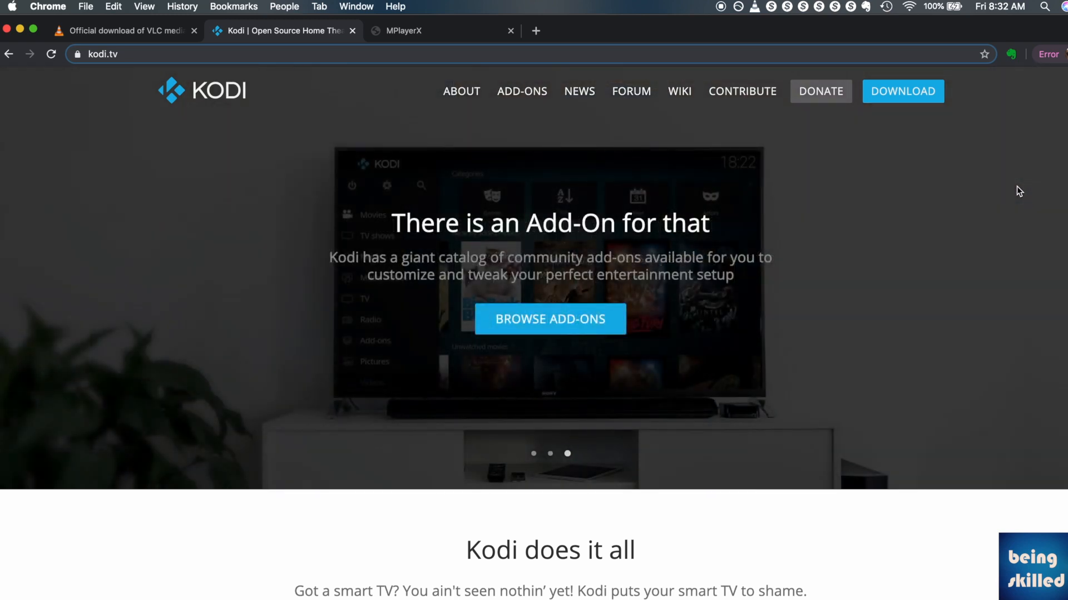
pyautogui.moveTo(904, 102)
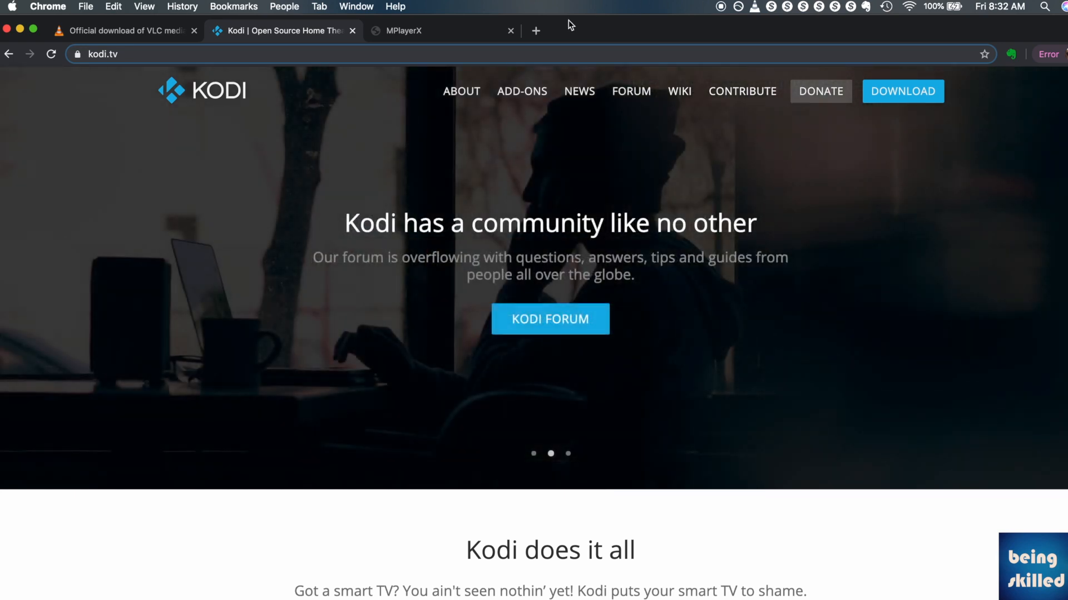
pyautogui.moveTo(439, 31)
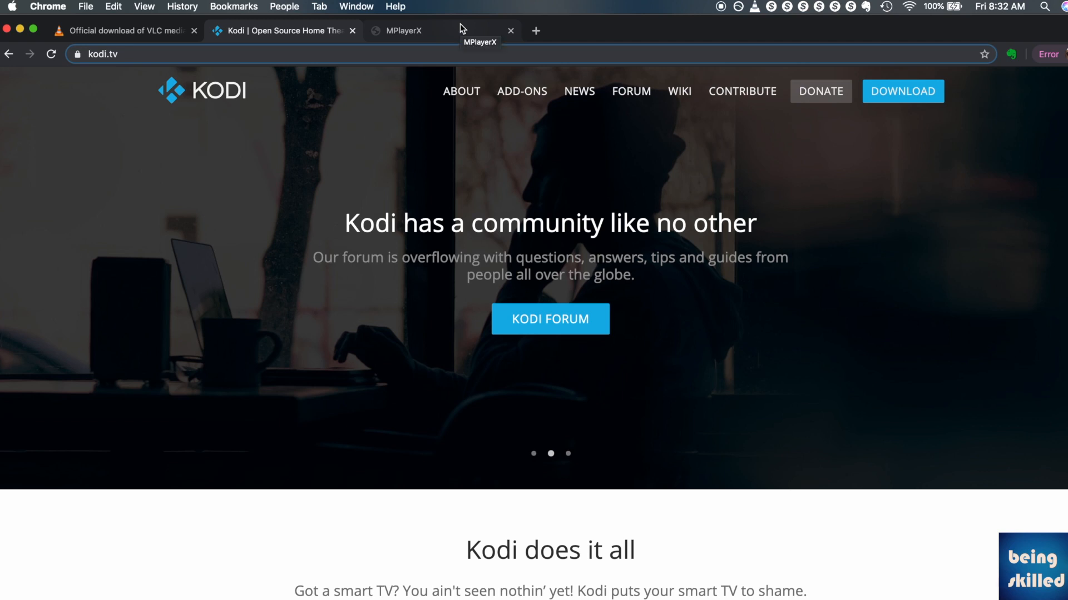
# View the MPlayerX and Kodi pages in turn, then return to the VLC download page.
pyautogui.click(402, 31)
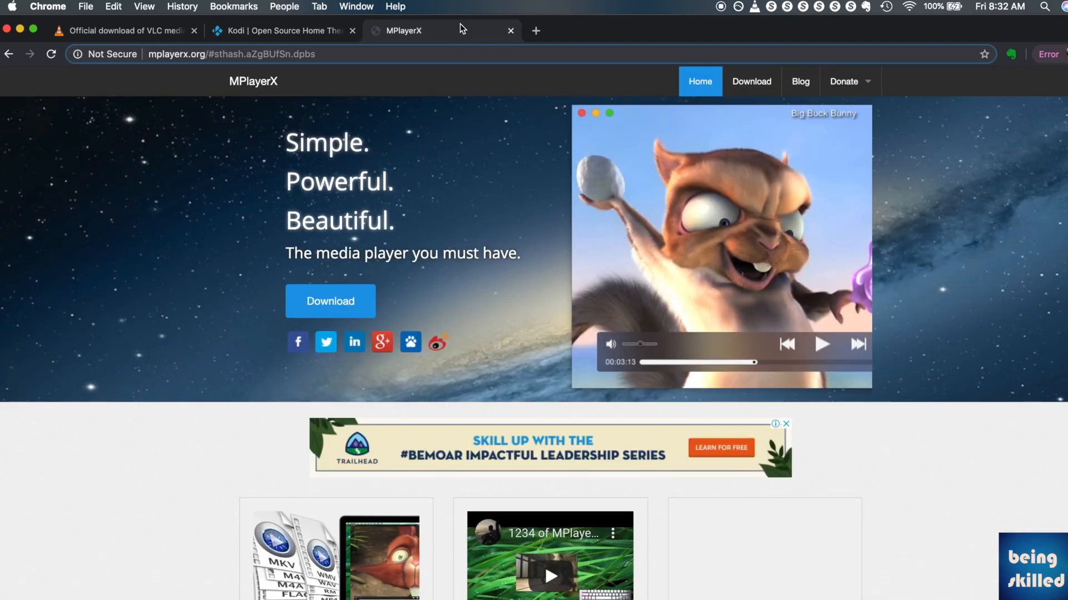
pyautogui.moveTo(426, 135)
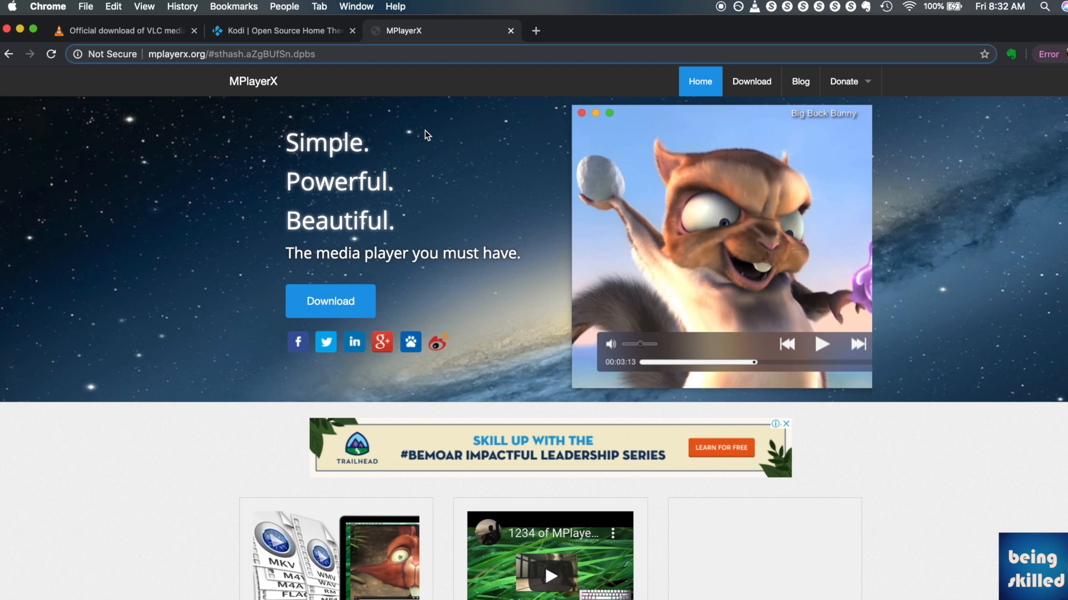
pyautogui.click(283, 31)
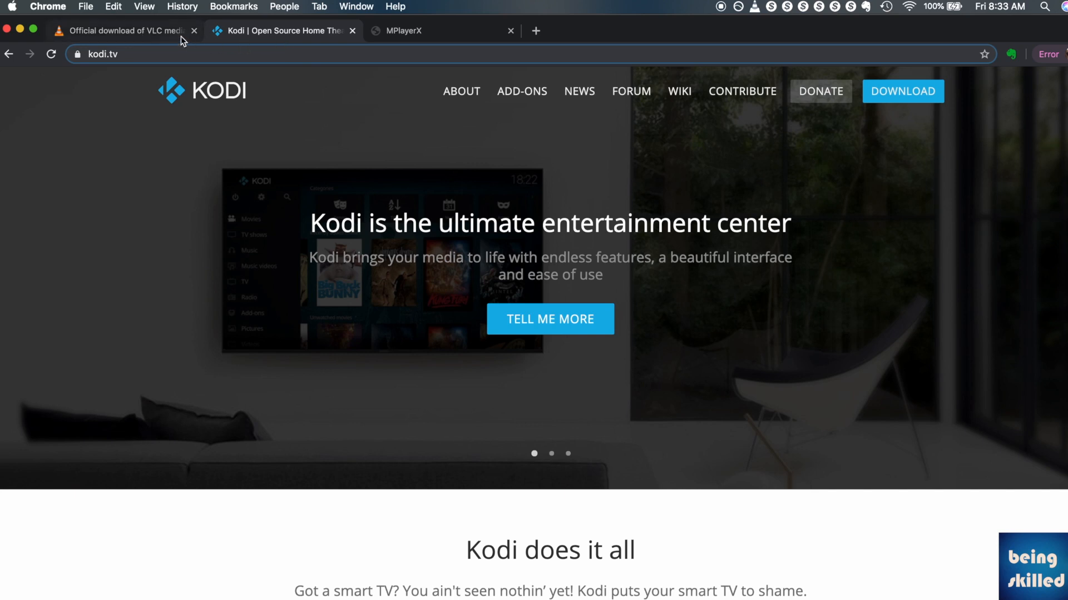
pyautogui.click(122, 31)
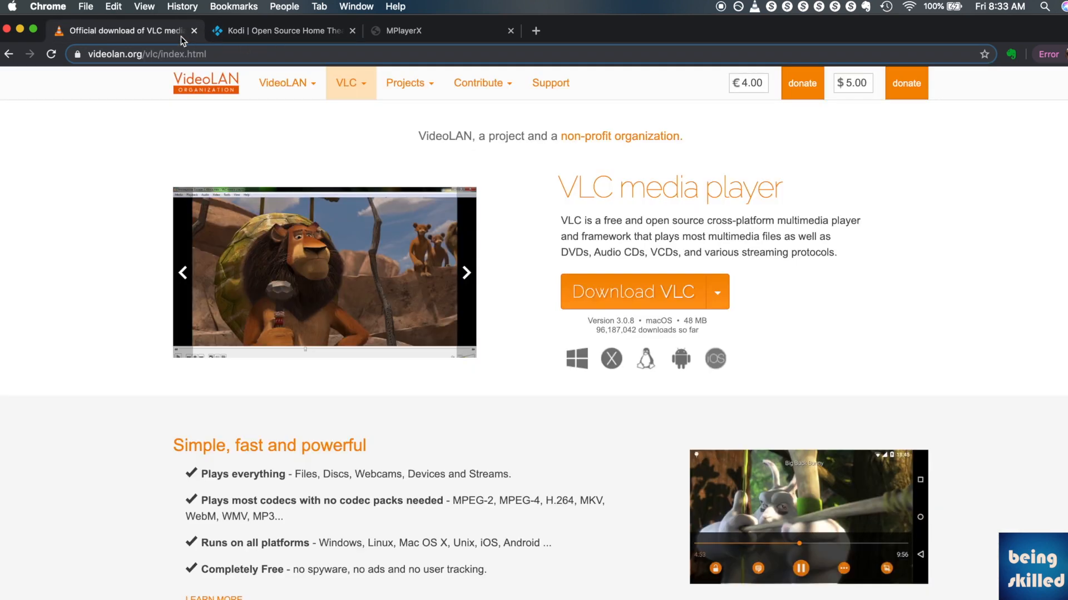